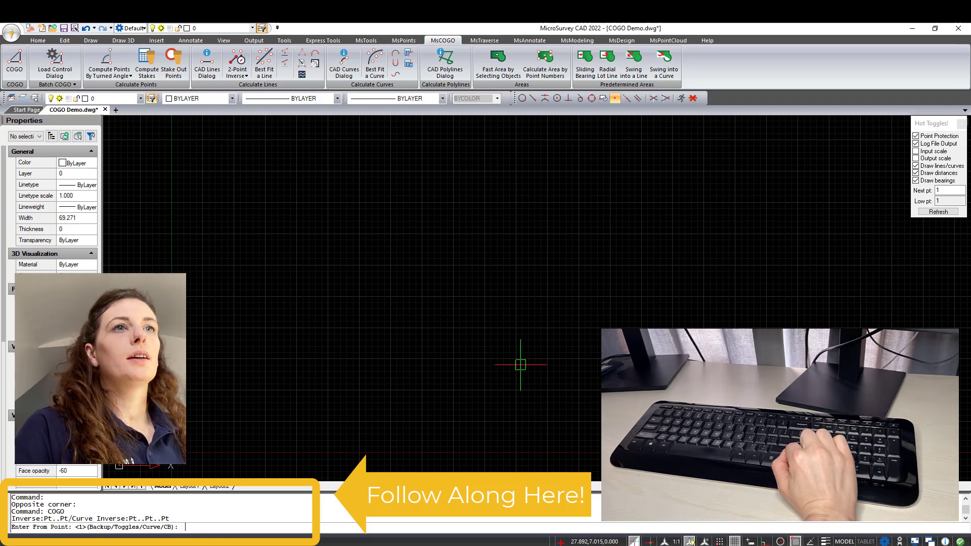
# Create COGO point 1 at northing 5000, easting 5000
pyautogui.write('1')
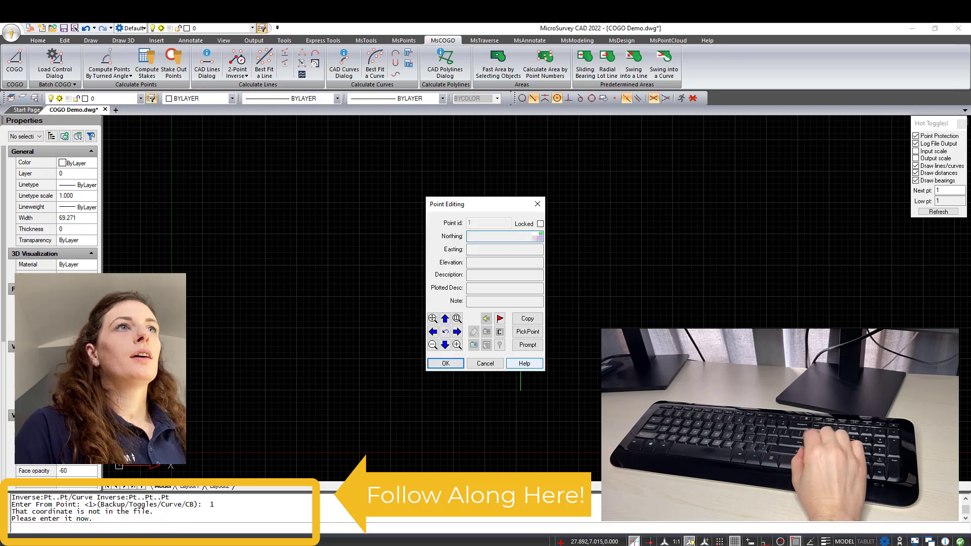
pyautogui.write('5000')
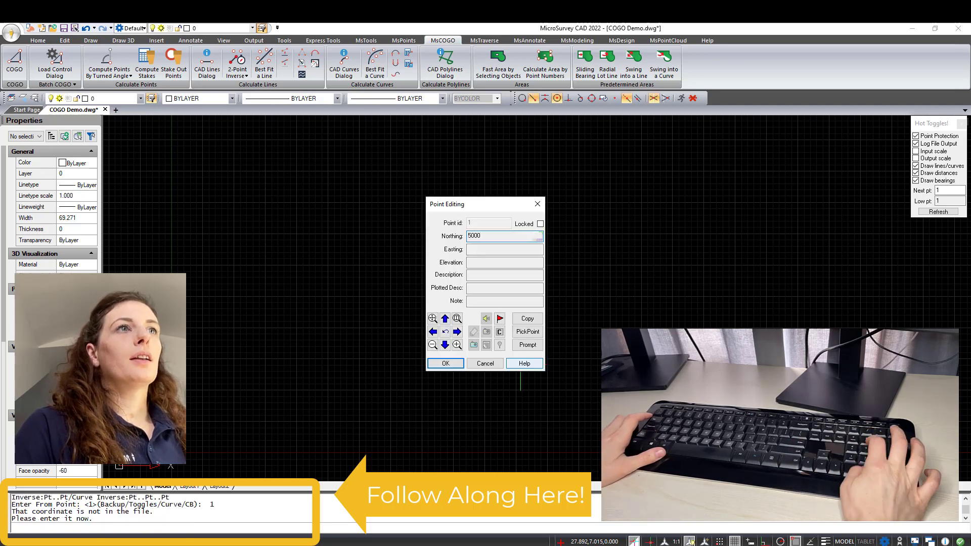
pyautogui.write('5000')
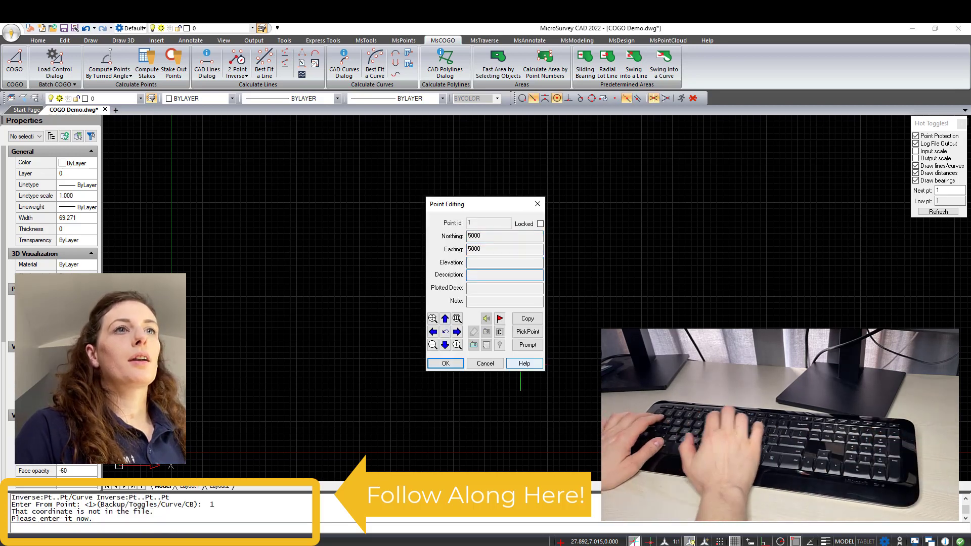
pyautogui.click(445, 364)
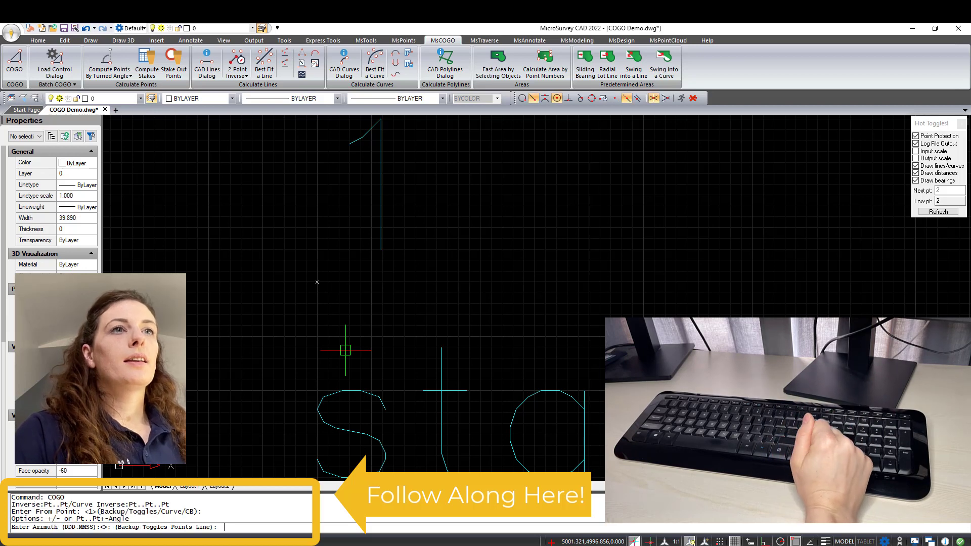
# Draw a 100' course from point 1 at azimuth 359.5 to new point 2, then enter azimuth 2..1 -90
pyautogui.write('359.5')
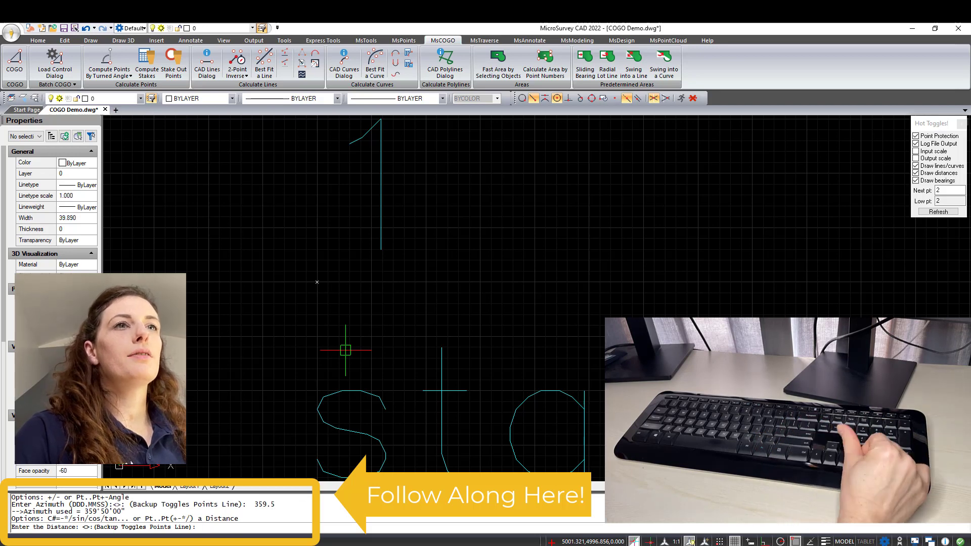
pyautogui.write('100')
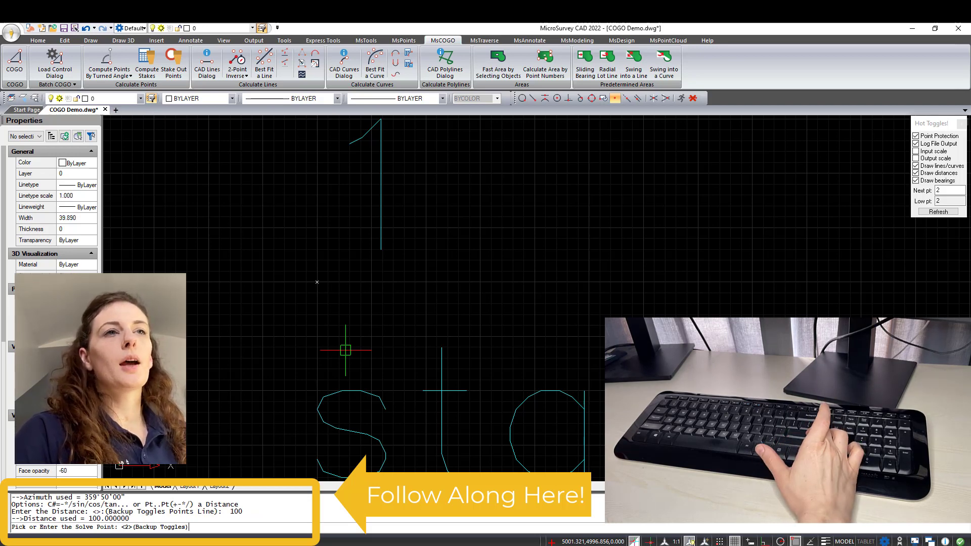
pyautogui.press('Enter')
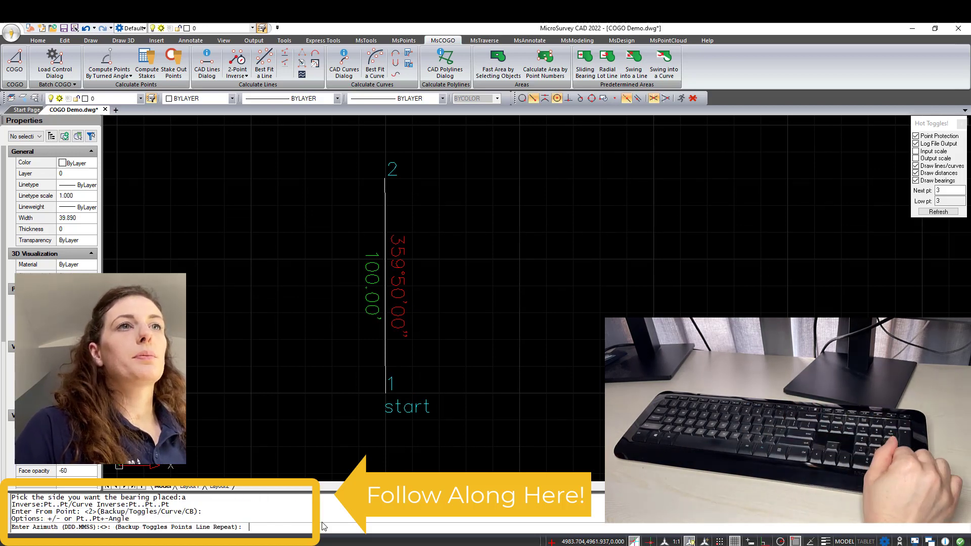
pyautogui.write('2..1')
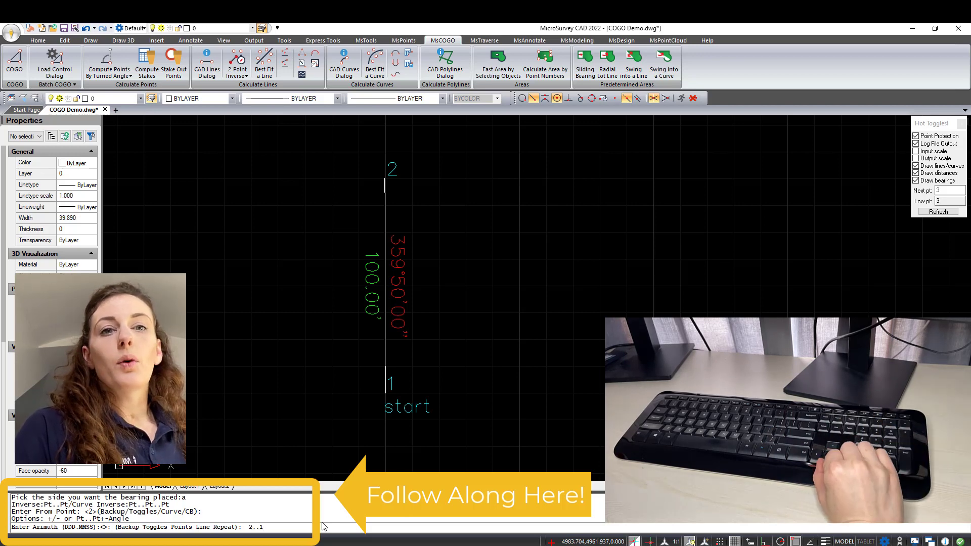
pyautogui.write('-90')
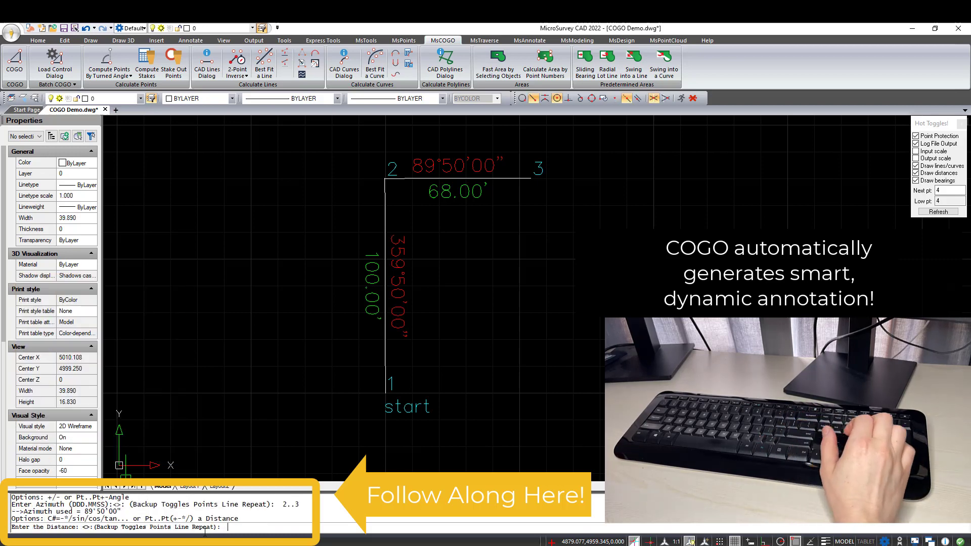
# Continue the 68' top boundary courses at 89°50'00" to points 3 and 4
pyautogui.write('2.')
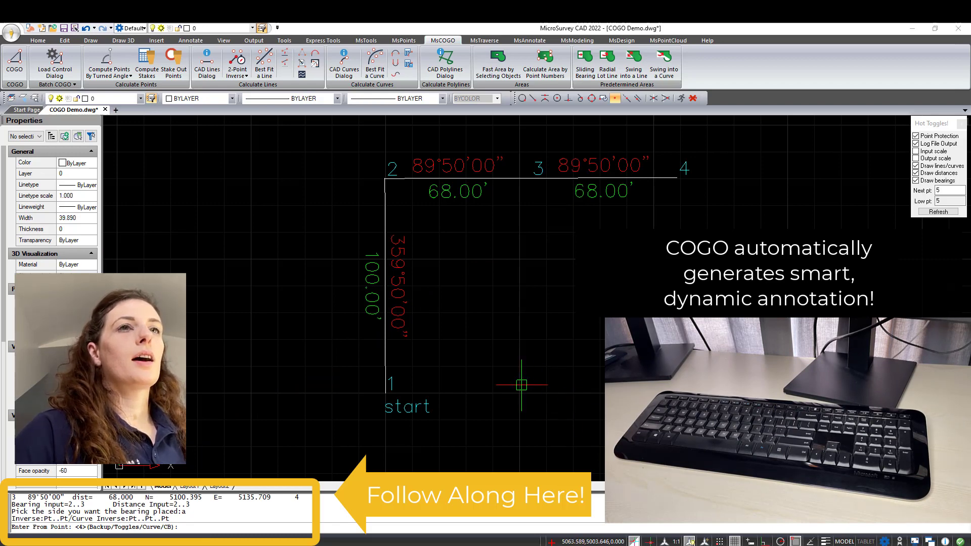
# Solve point 5 by intersecting azimuths 179.5 and 269.5, closing the first lot
pyautogui.write('2')
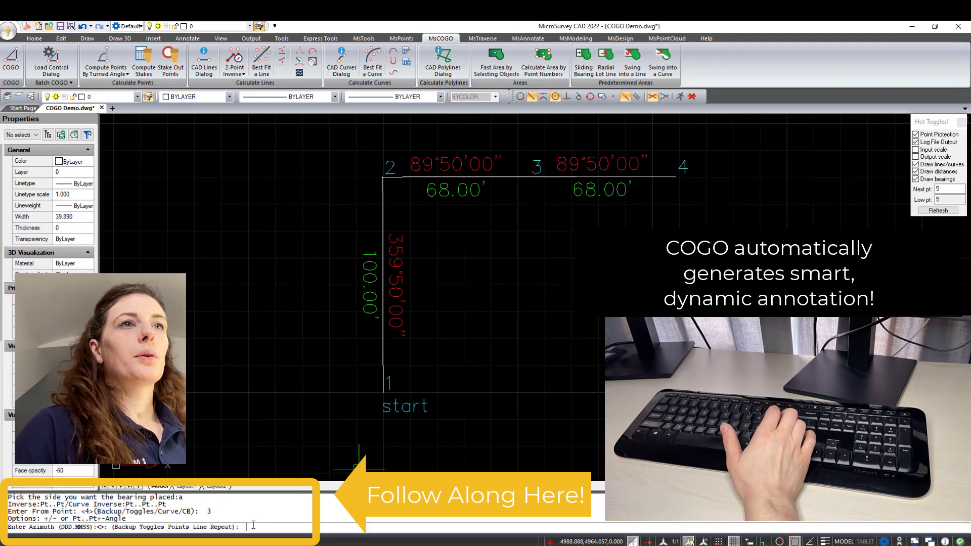
pyautogui.write('179.5')
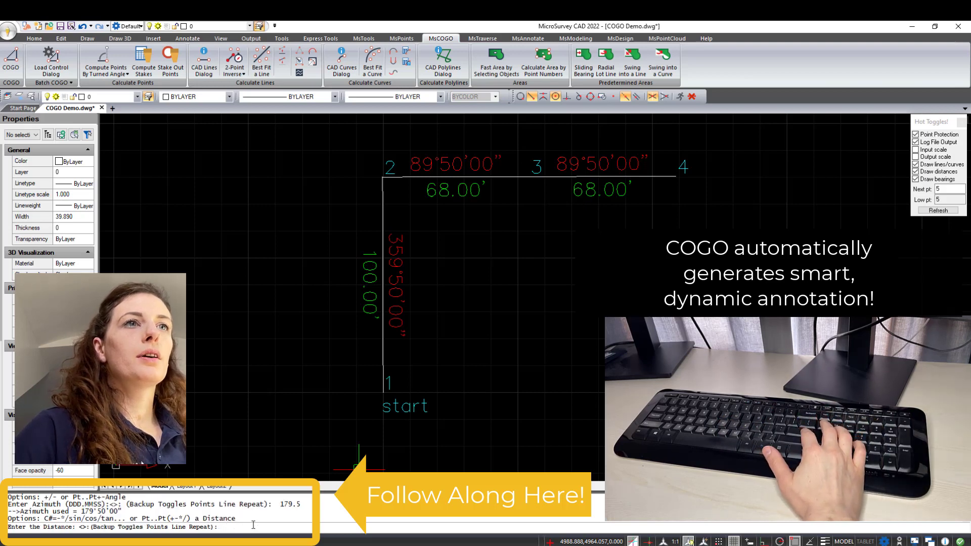
pyautogui.press('Enter')
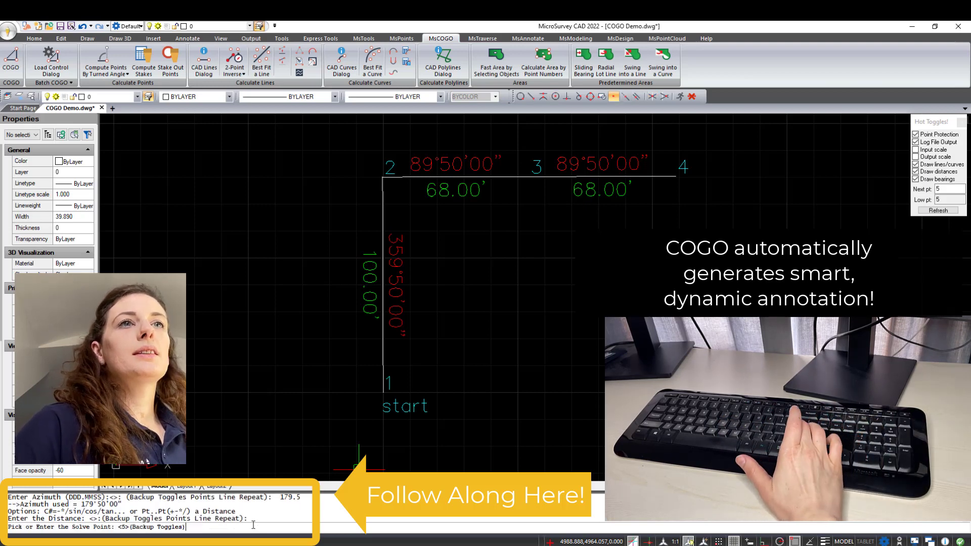
pyautogui.press('Enter')
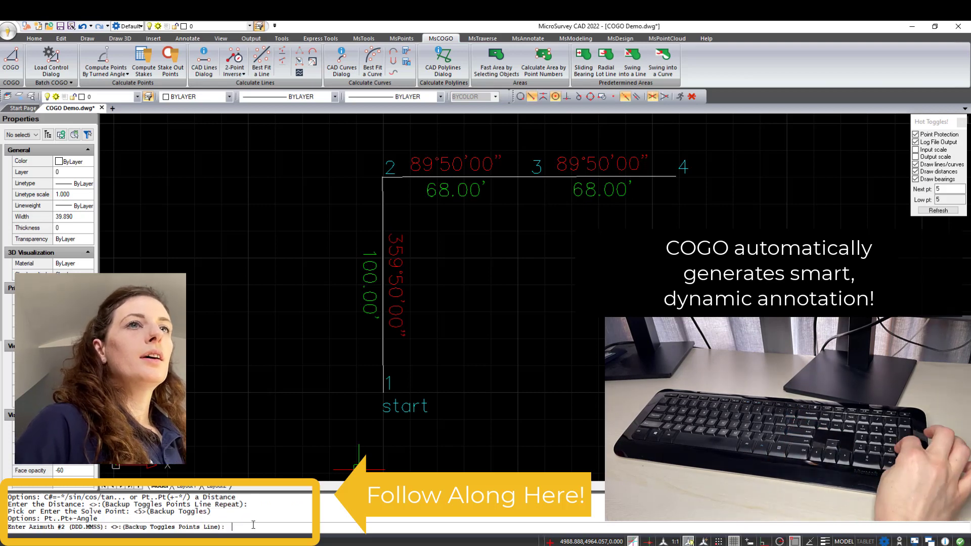
pyautogui.write('269.5')
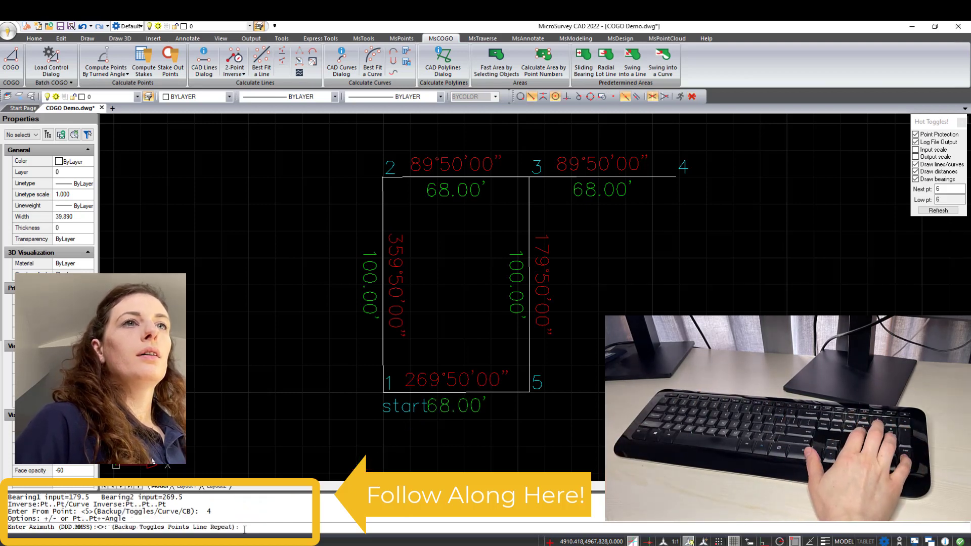
# Solve point 6 by distance-distance intersection, 100' from point 4 and 68' from point 5
pyautogui.write('1')
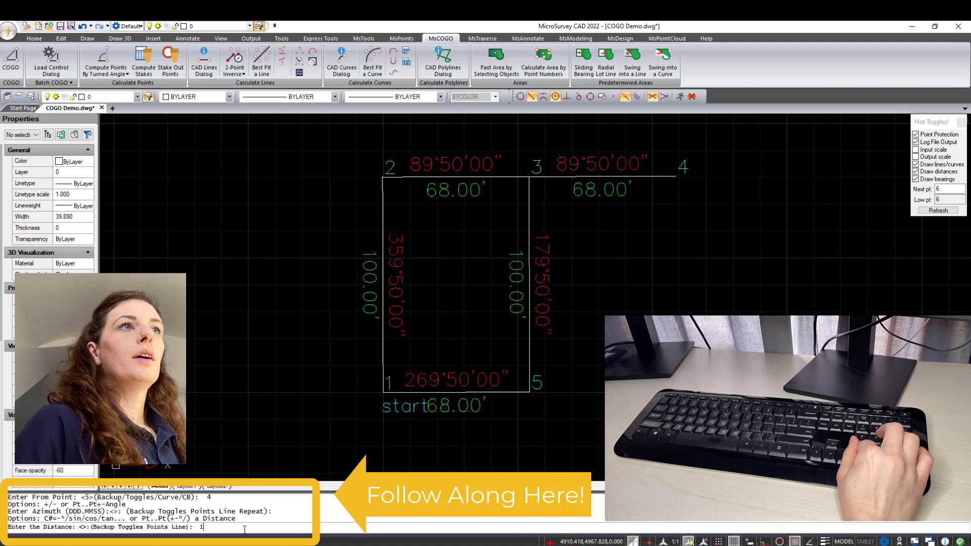
pyautogui.press('Enter')
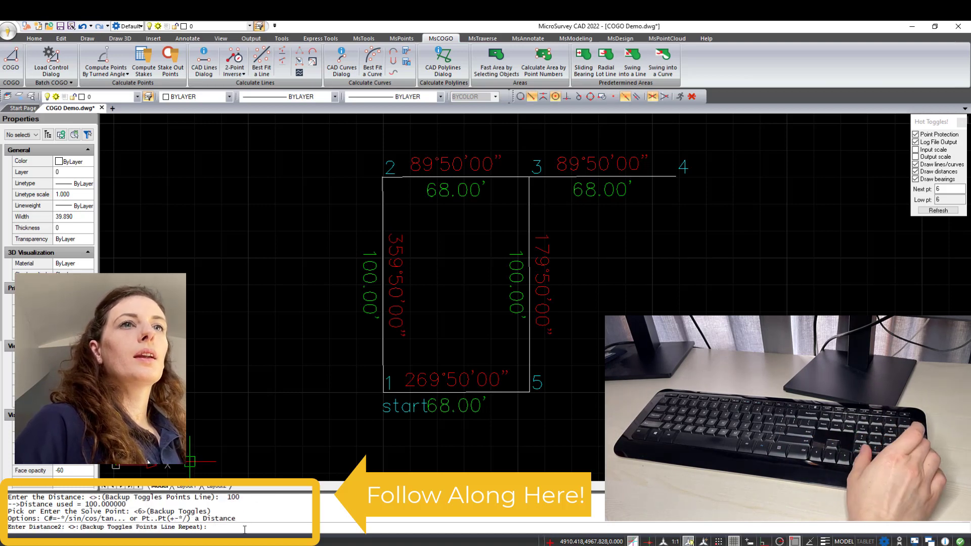
pyautogui.write('68')
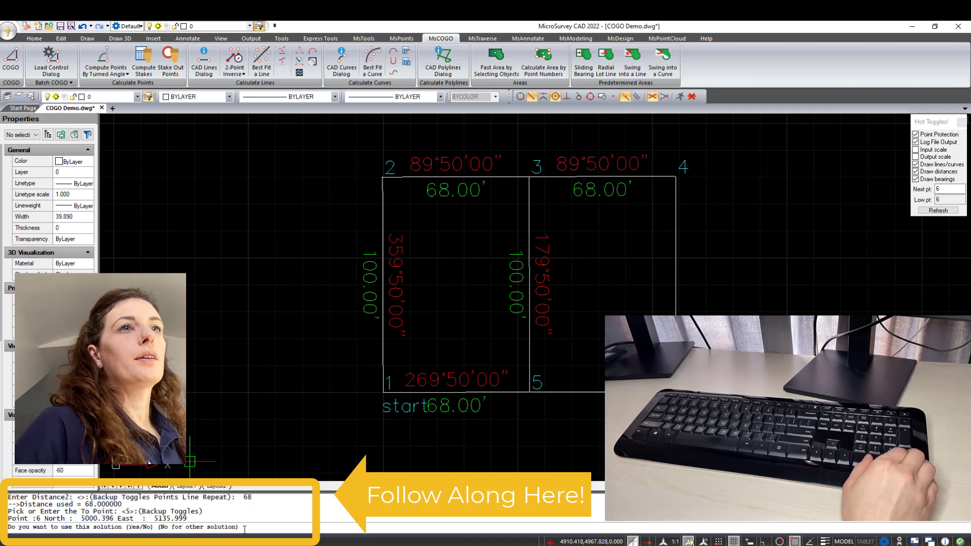
pyautogui.write('y')
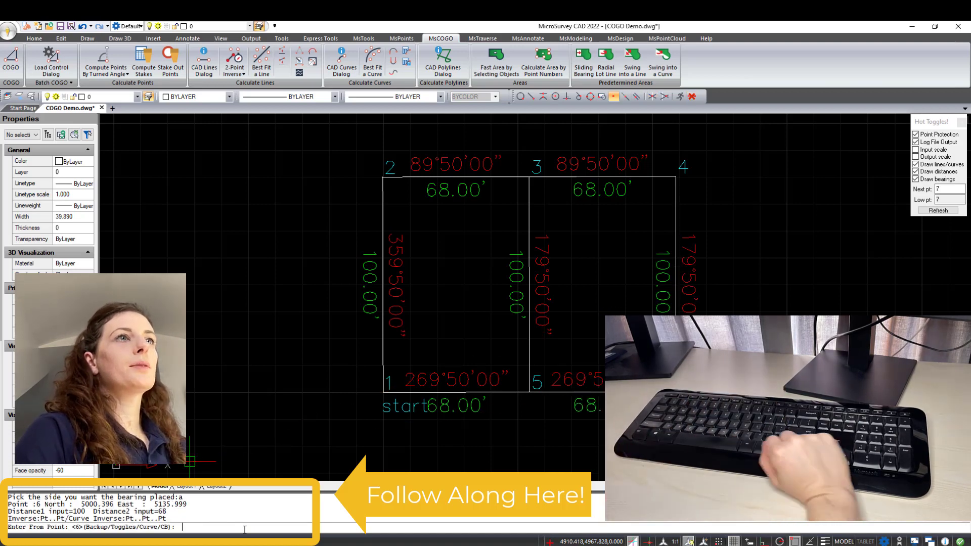
pyautogui.moveTo(564, 369)
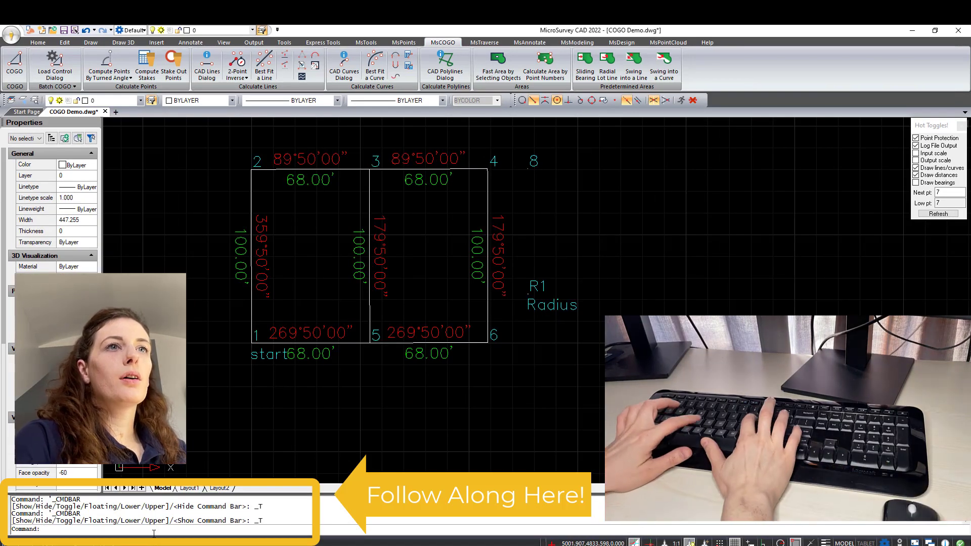
# Inverse from point 4 to point 8 via COGO, getting 89°50'00" and 23.070'
pyautogui.write('cogo')
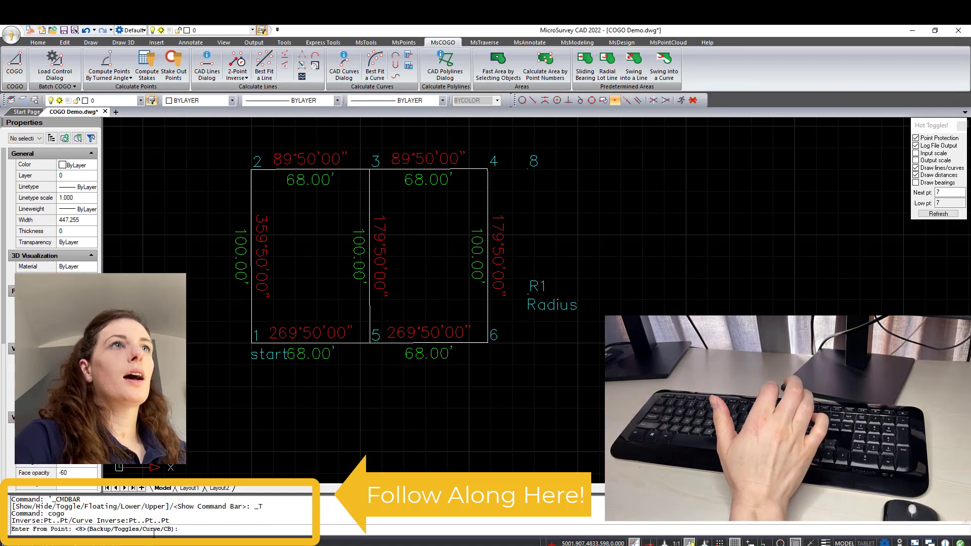
pyautogui.write('4..8')
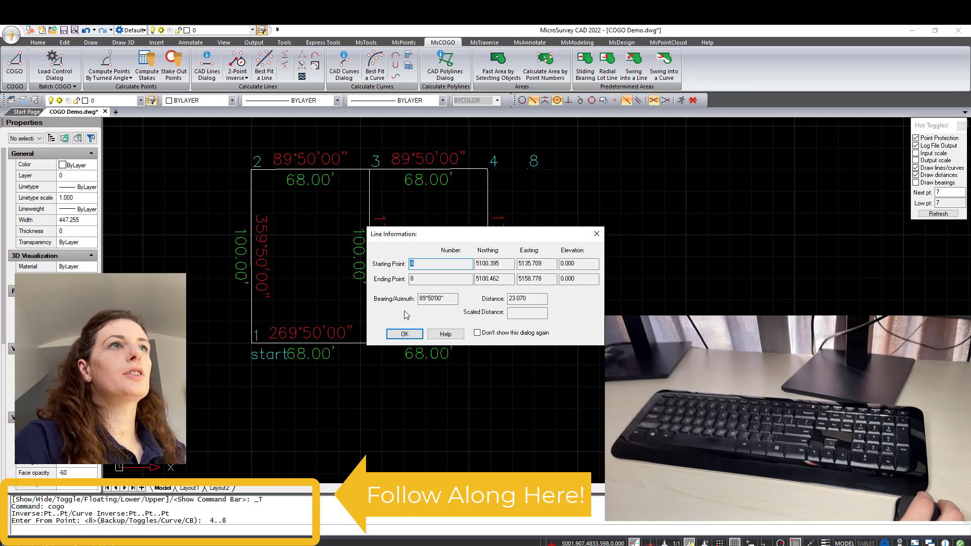
pyautogui.click(405, 334)
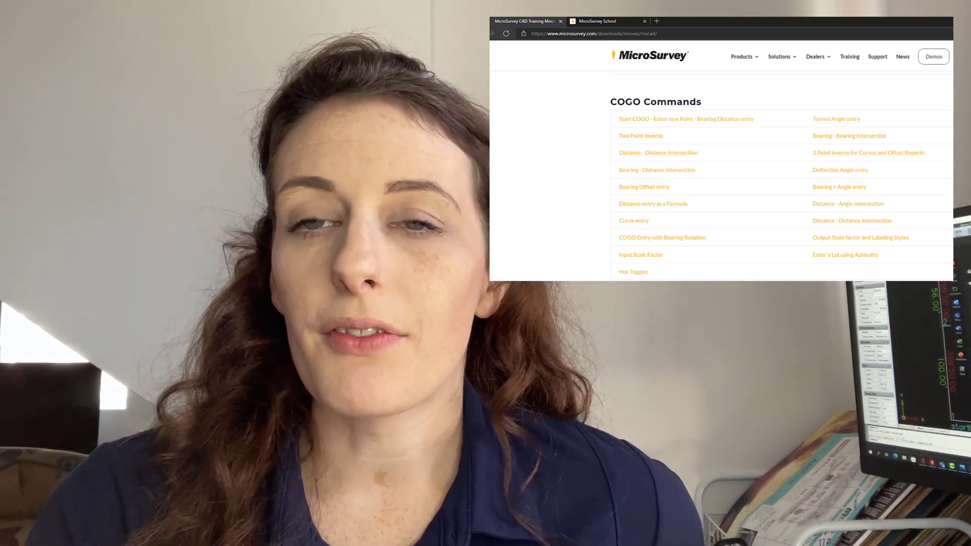
# Show the MicroSurvey School course catalogue listing the COGO 1, 2 and 3 courses
pyautogui.click(603, 20)
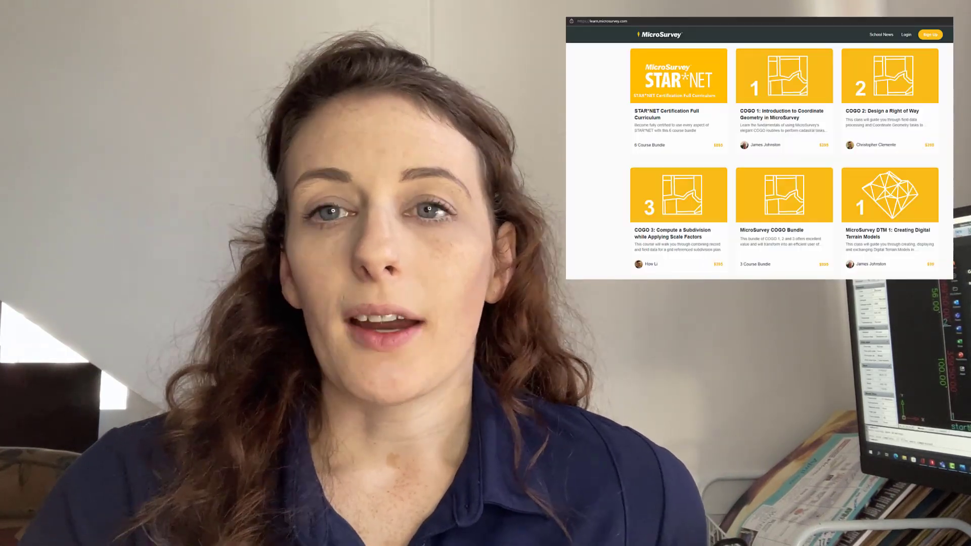